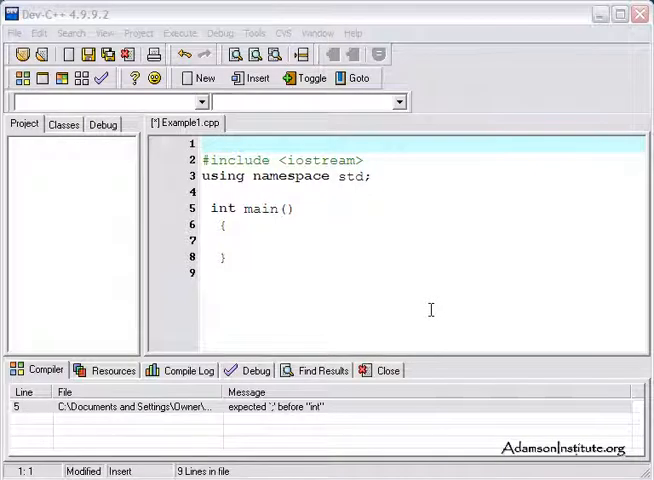
pyautogui.moveTo(387, 291)
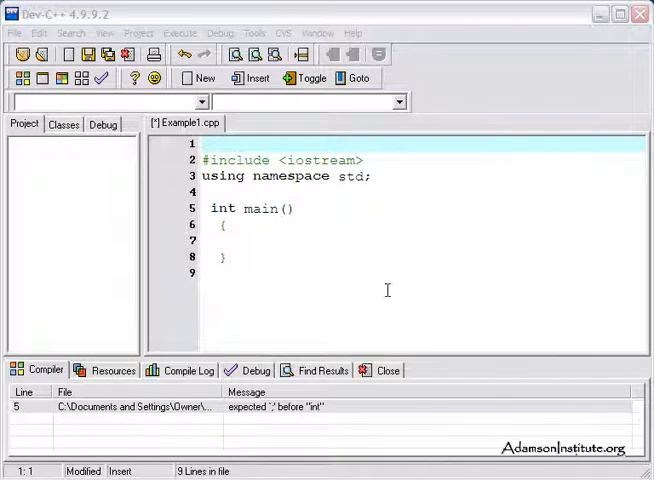
pyautogui.moveTo(347, 222)
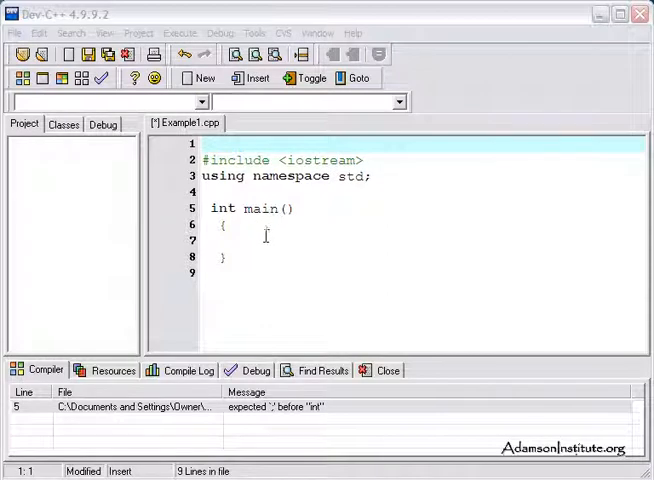
pyautogui.moveTo(262, 228)
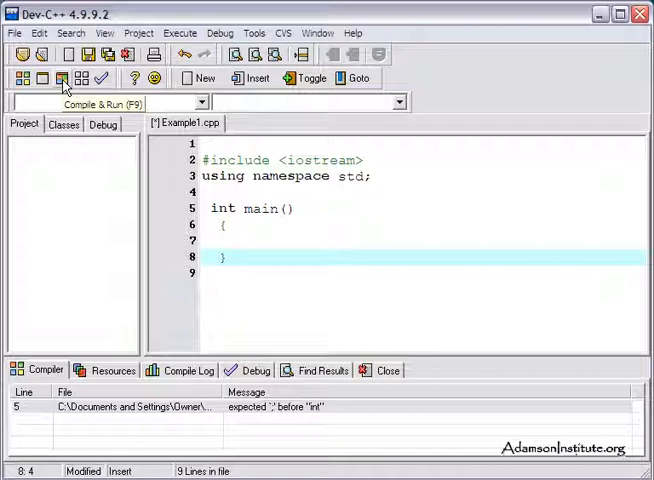
pyautogui.moveTo(60, 79)
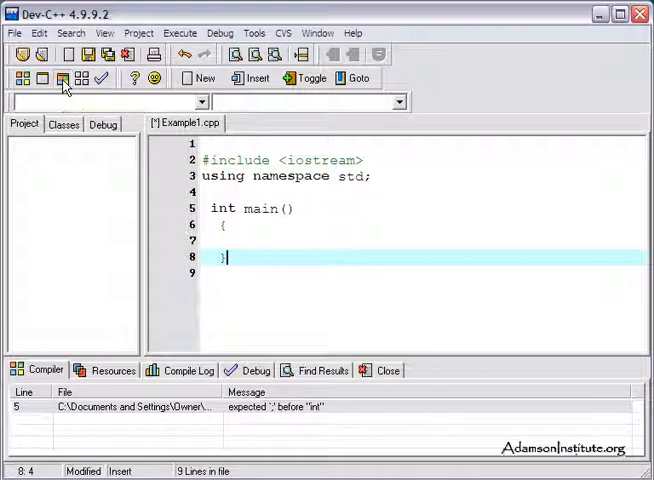
# Step: Save Example1.cpp and compile and run it with F9
pyautogui.click(58, 77)
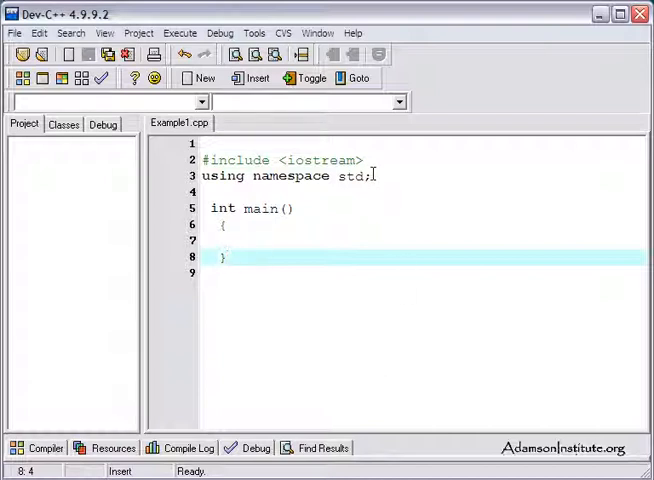
# Step: Delete the semicolon after 'using namespace std' to trigger the line 5 error, then retype it
pyautogui.click(373, 175)
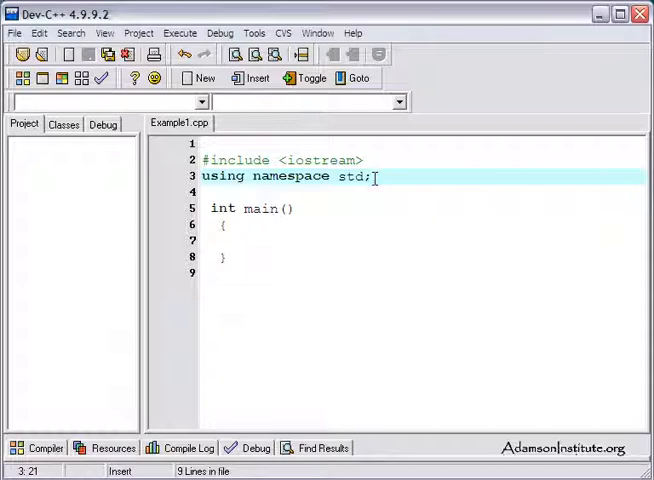
pyautogui.press('Backspace')
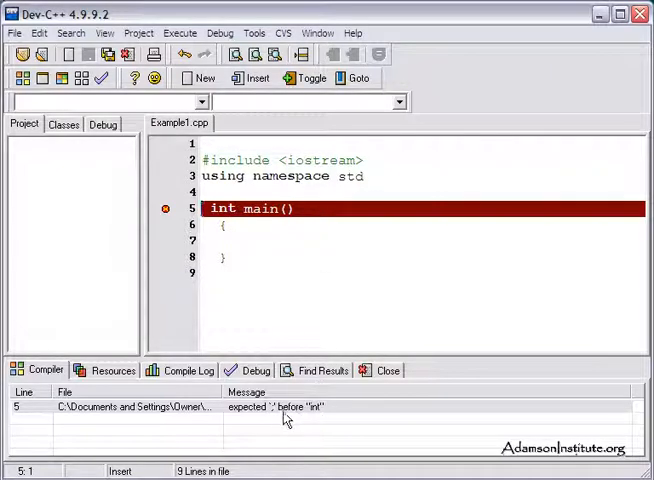
pyautogui.moveTo(246, 421)
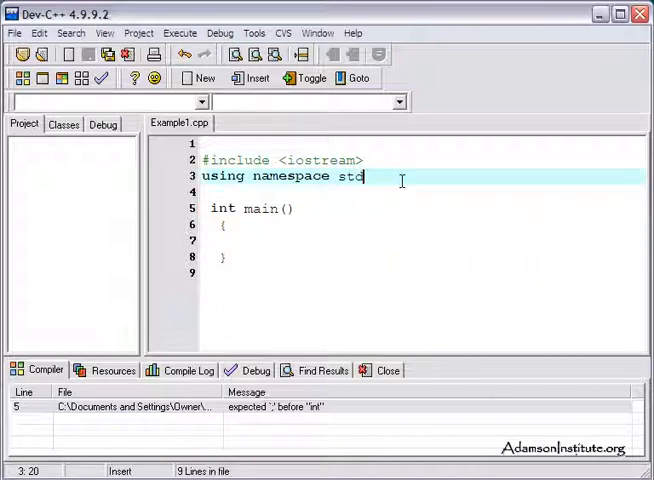
pyautogui.write(';')
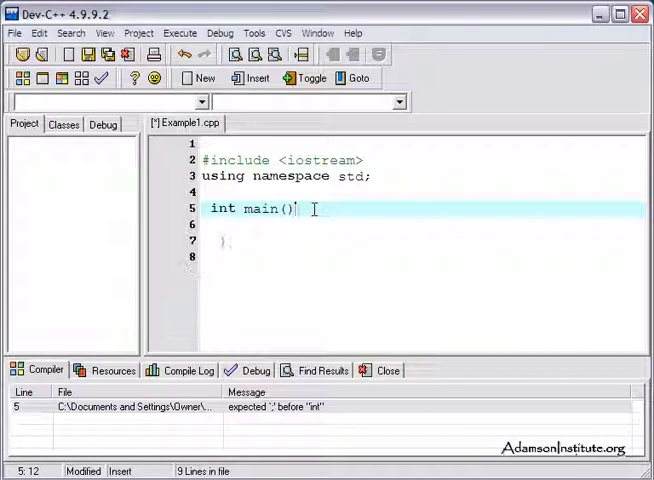
# Step: Move main's opening brace onto the line so it reads 'int main() {'
pyautogui.write('{')
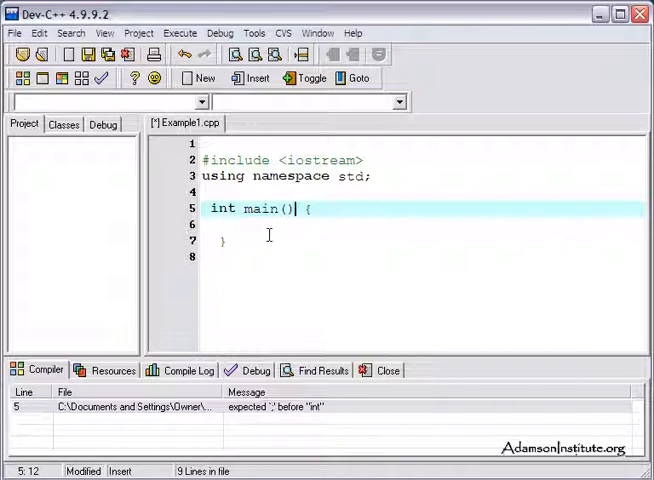
pyautogui.moveTo(283, 233)
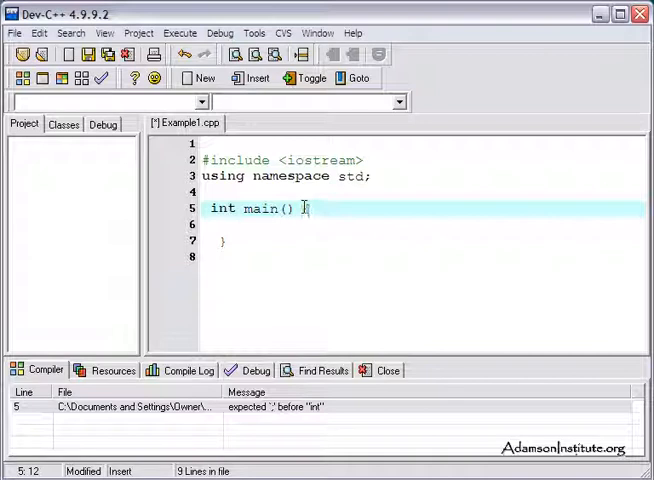
pyautogui.write('{')
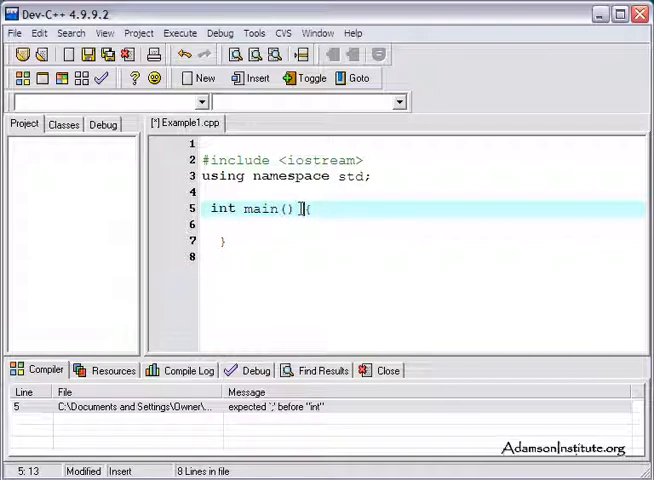
# Step: Put main's opening brace back on its own line, flush with the left margin
pyautogui.press('Enter')
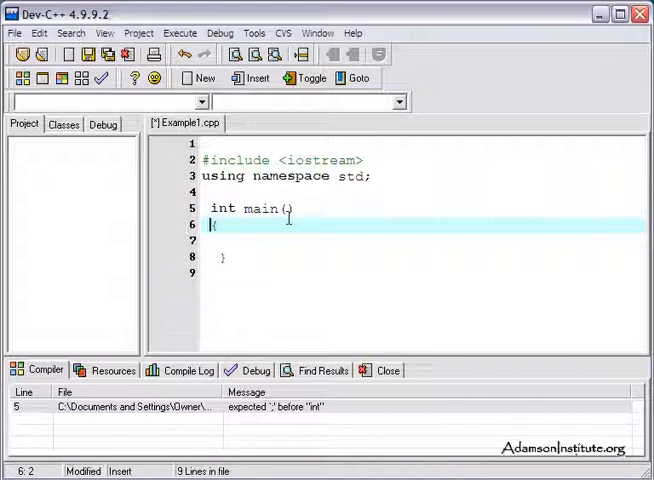
pyautogui.press('Backspace')
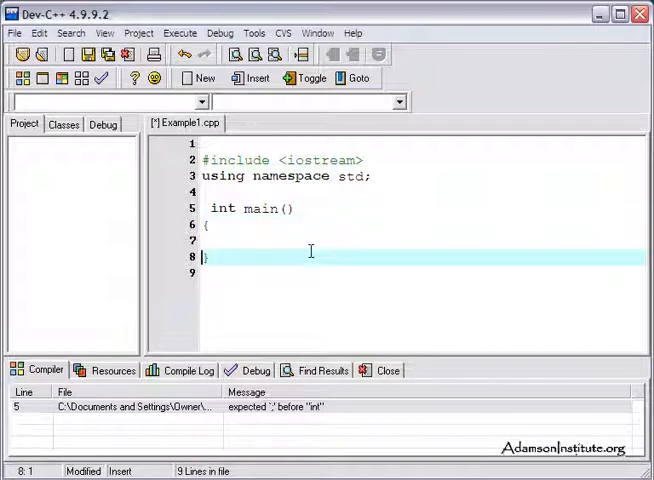
pyautogui.click(213, 226)
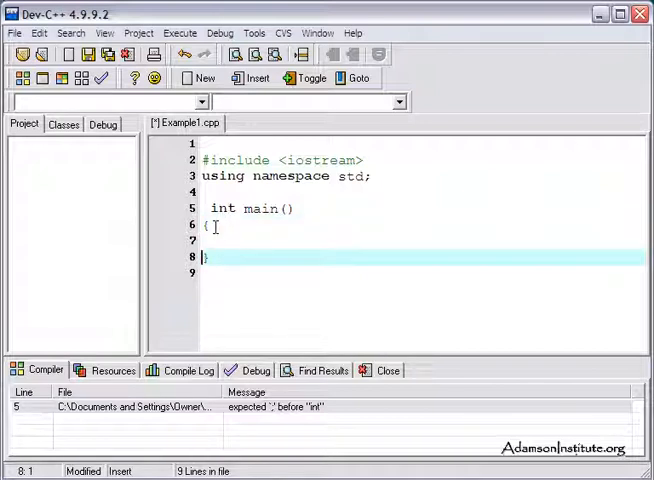